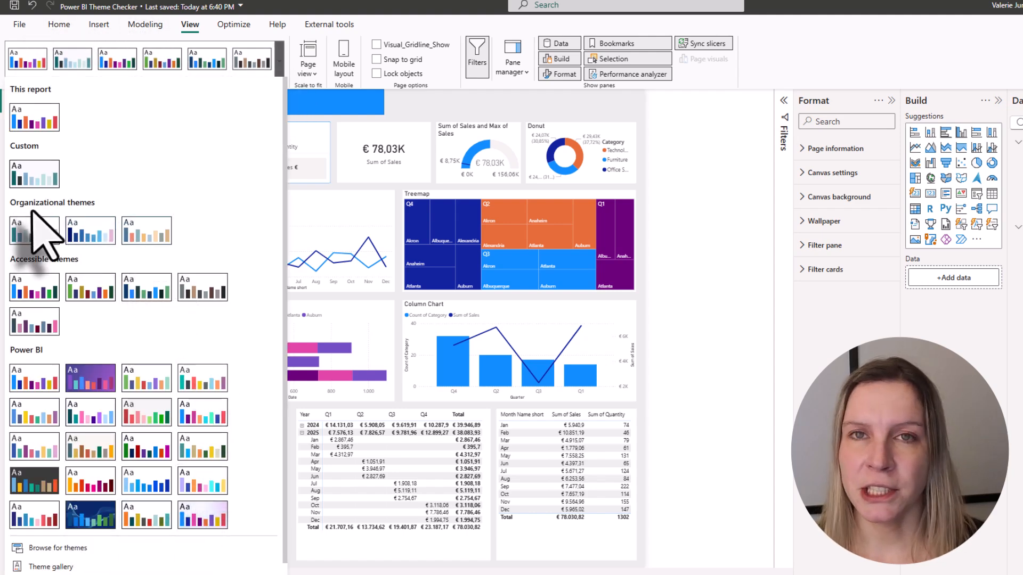
{"action": "mouse_move", "coordinate": [36, 294]}
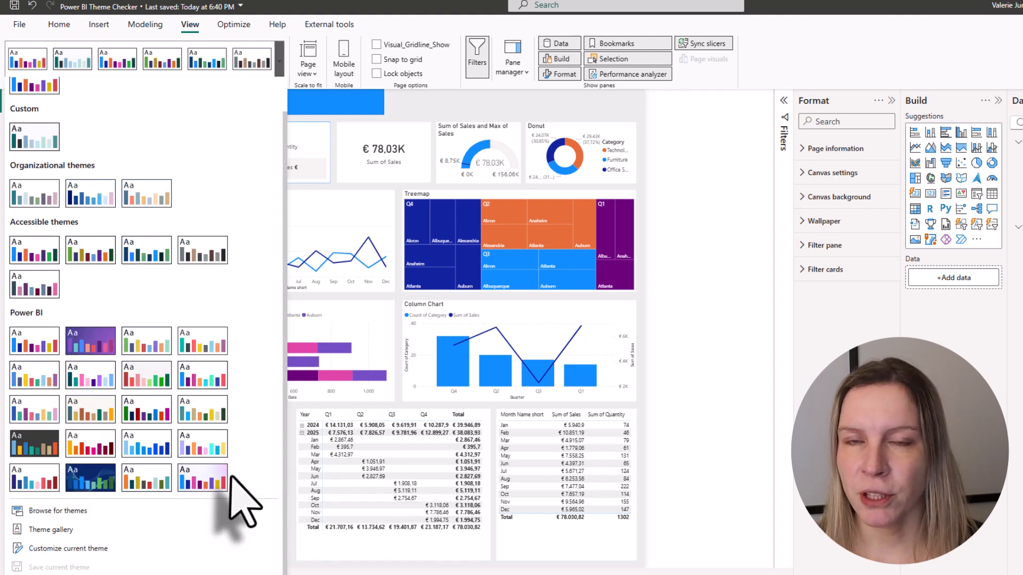
{"action": "mouse_move", "coordinate": [212, 554]}
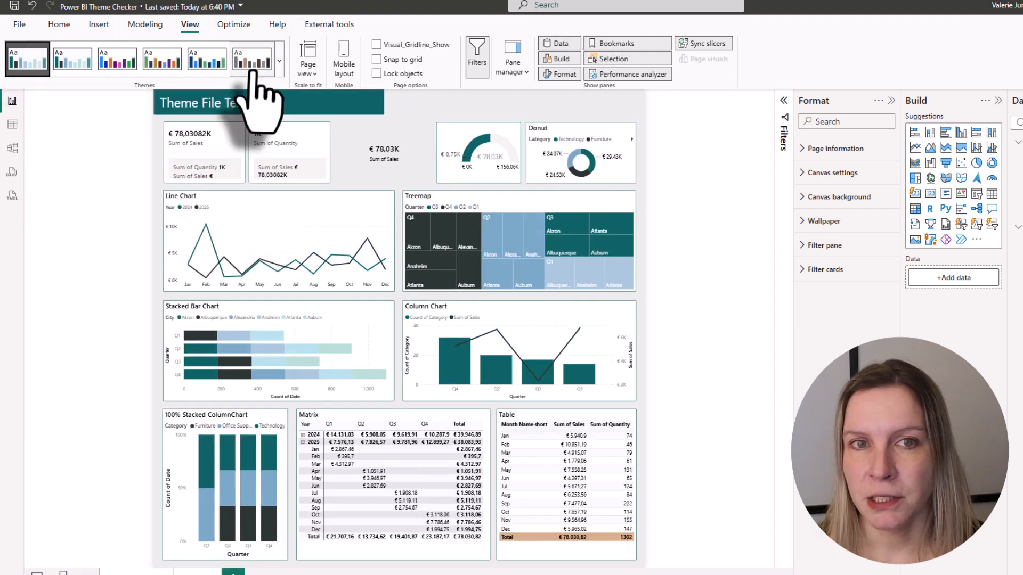
Step: Apply the light teal theme, then the orange-and-blue theme, and expand the Themes gallery
{"action": "left_click", "coordinate": [251, 59]}
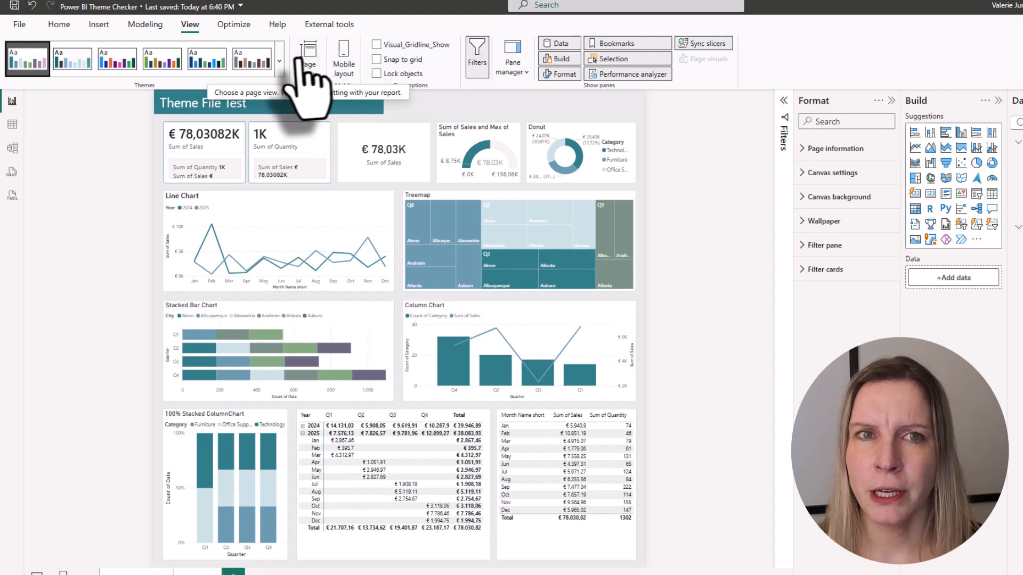
{"action": "left_click", "coordinate": [280, 60]}
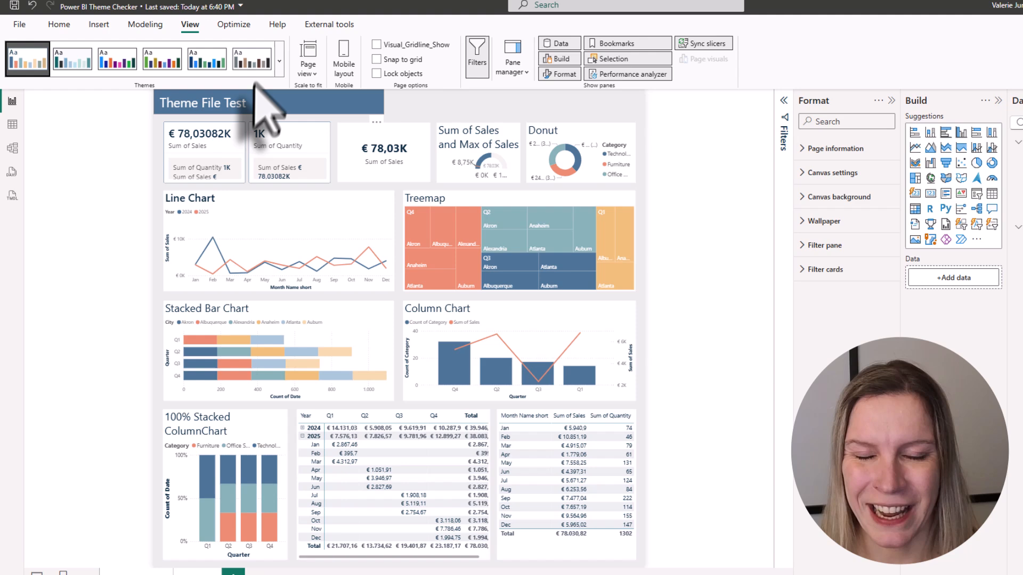
{"action": "left_click", "coordinate": [280, 58]}
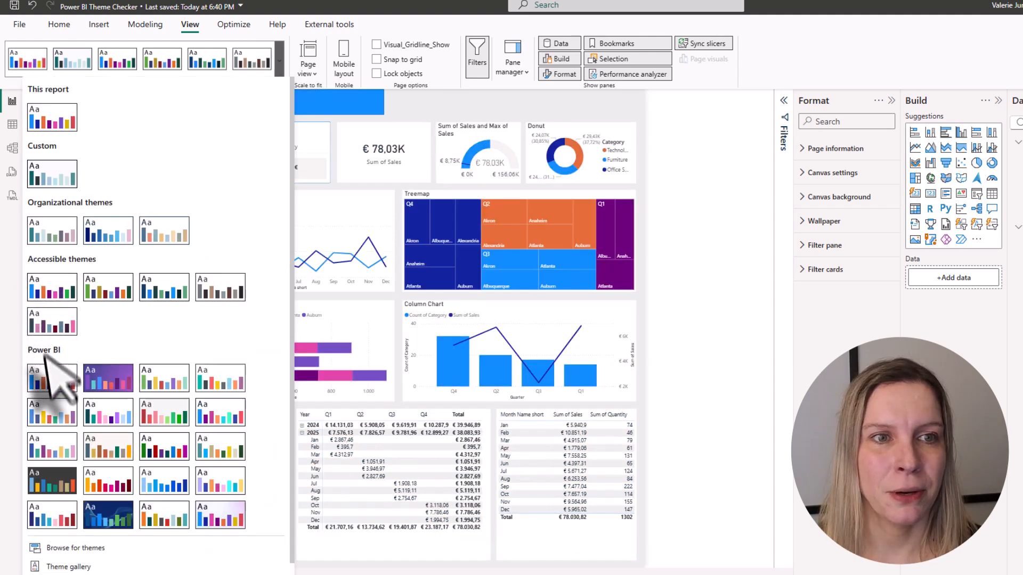
Step: Apply the Default theme from the Power BI section of the gallery
{"action": "left_click", "coordinate": [51, 378]}
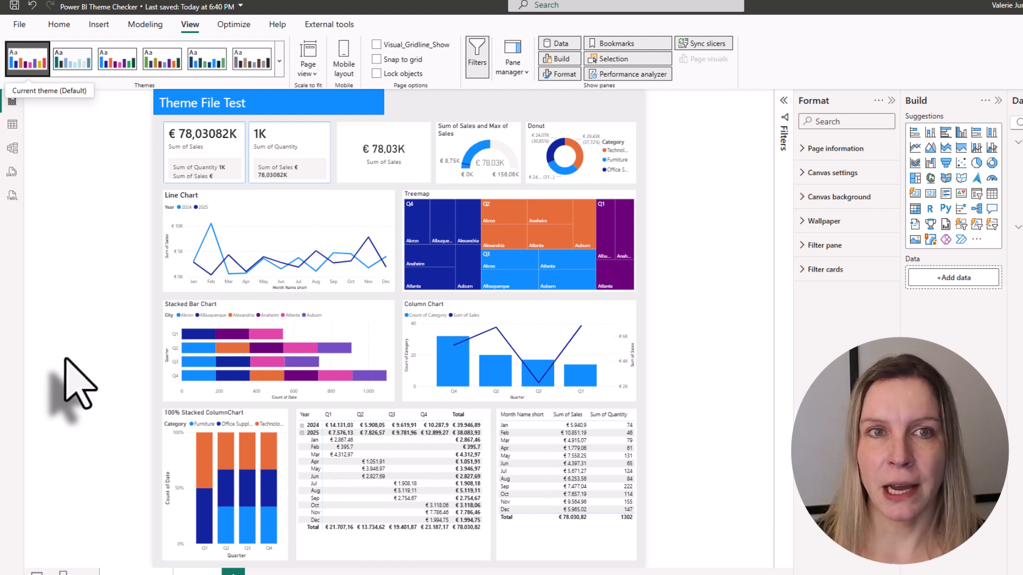
{"action": "mouse_move", "coordinate": [134, 281]}
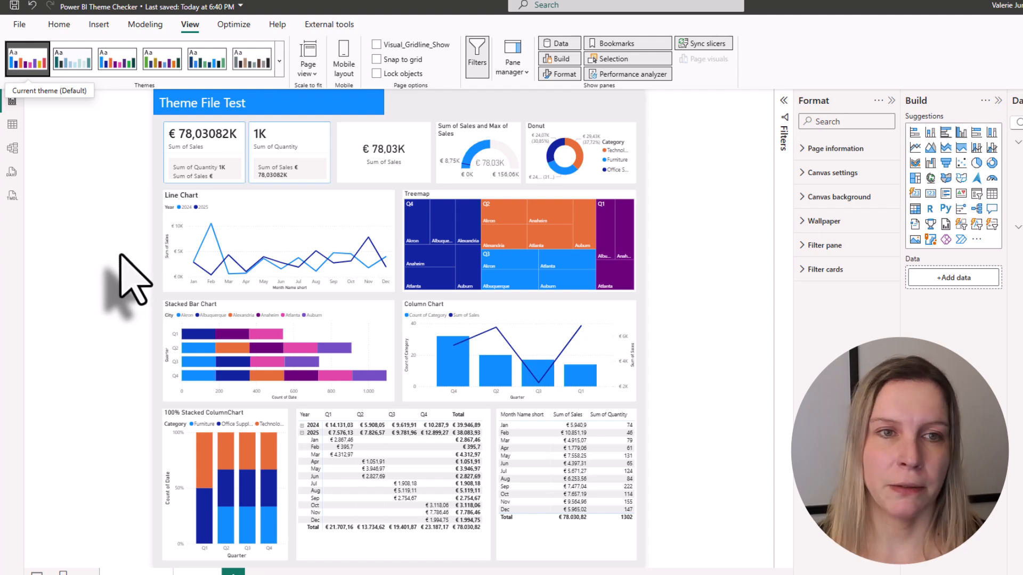
Step: Apply the light teal theme, recoloring the charts, matrix and table
{"action": "left_click", "coordinate": [278, 60]}
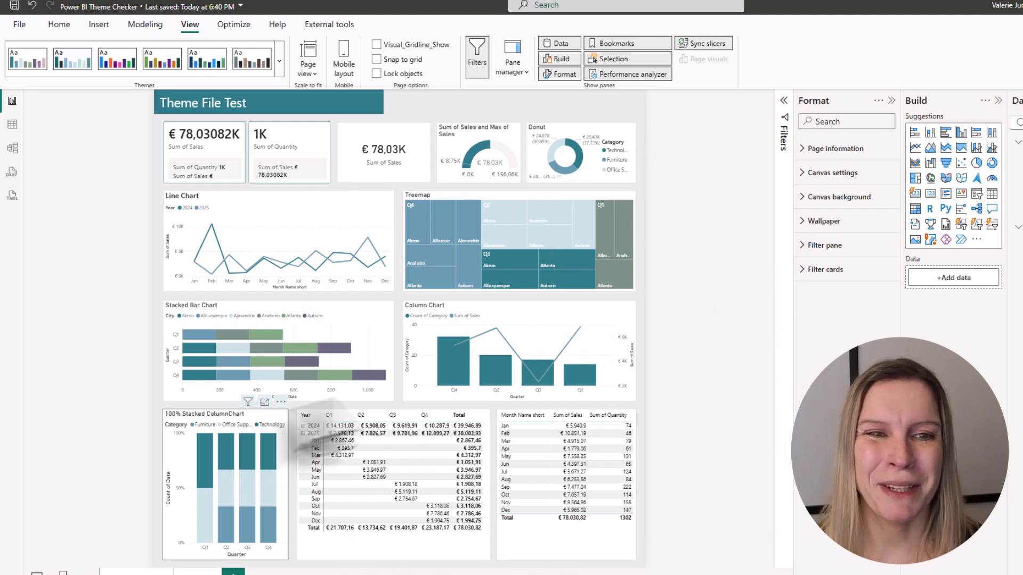
{"action": "mouse_move", "coordinate": [679, 286]}
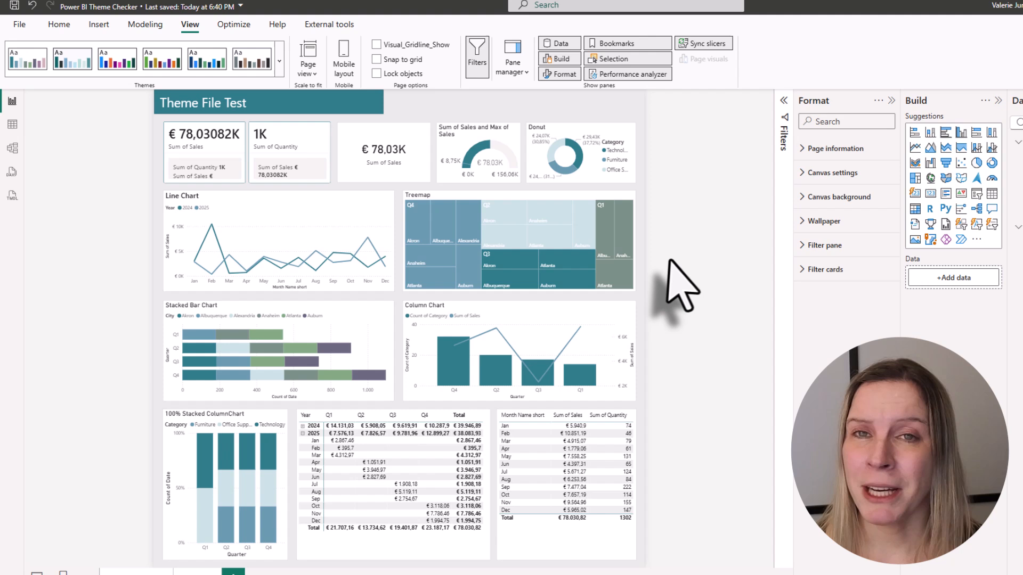
{"action": "mouse_move", "coordinate": [689, 287]}
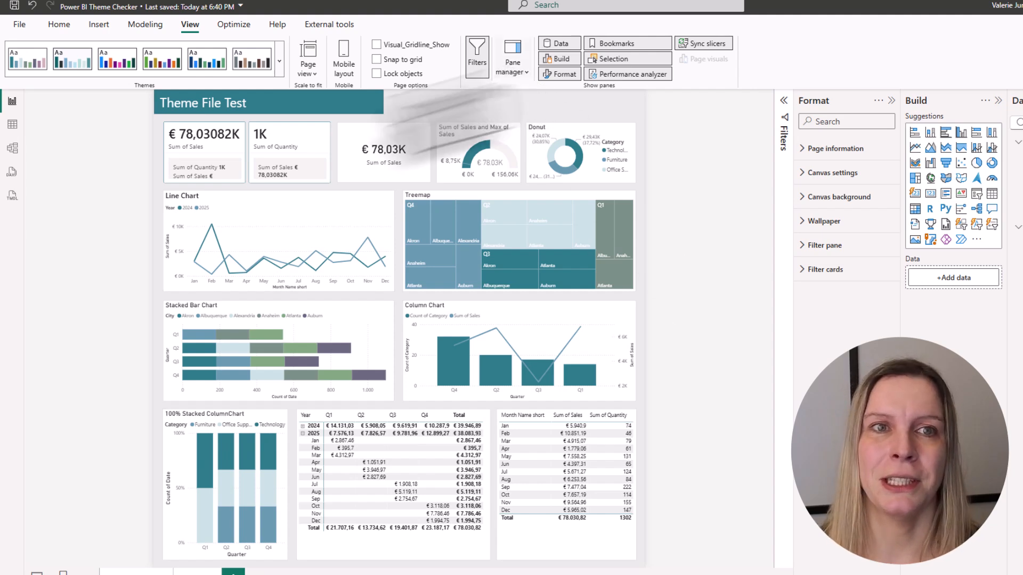
Step: Apply the orange-and-blue theme to compare, then return the report to the Default theme
{"action": "left_click", "coordinate": [27, 58]}
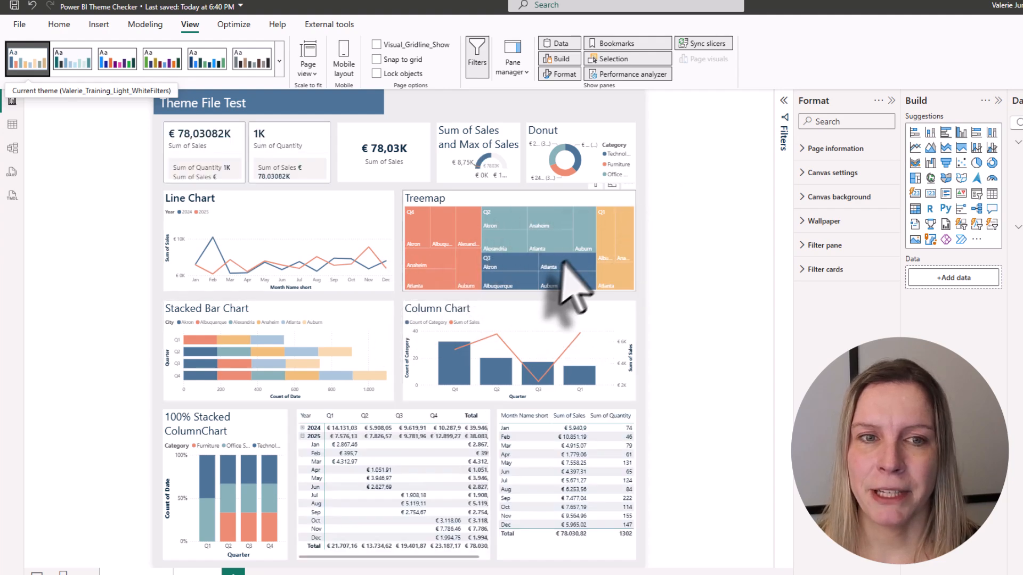
{"action": "mouse_move", "coordinate": [384, 353]}
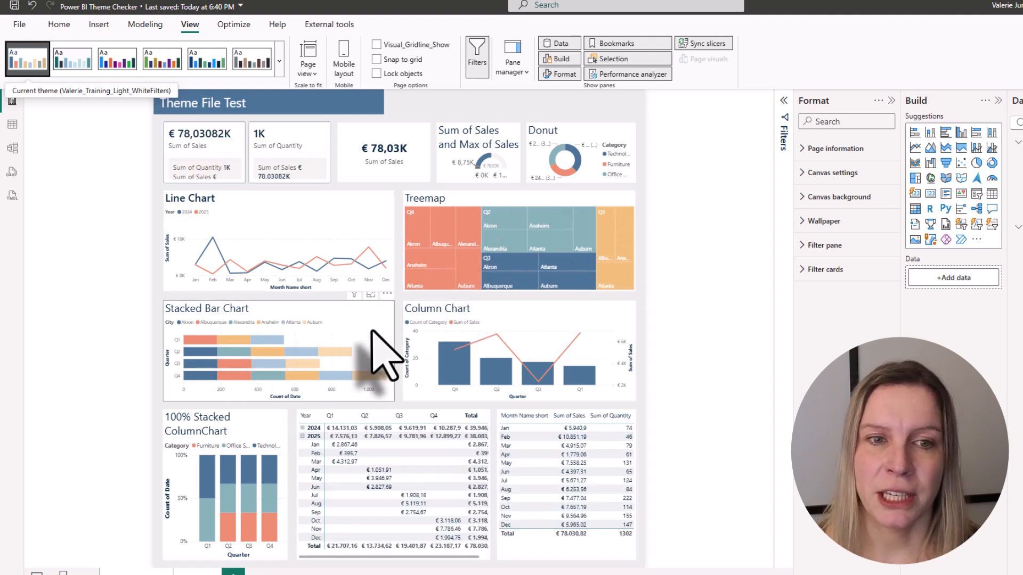
{"action": "mouse_move", "coordinate": [701, 274]}
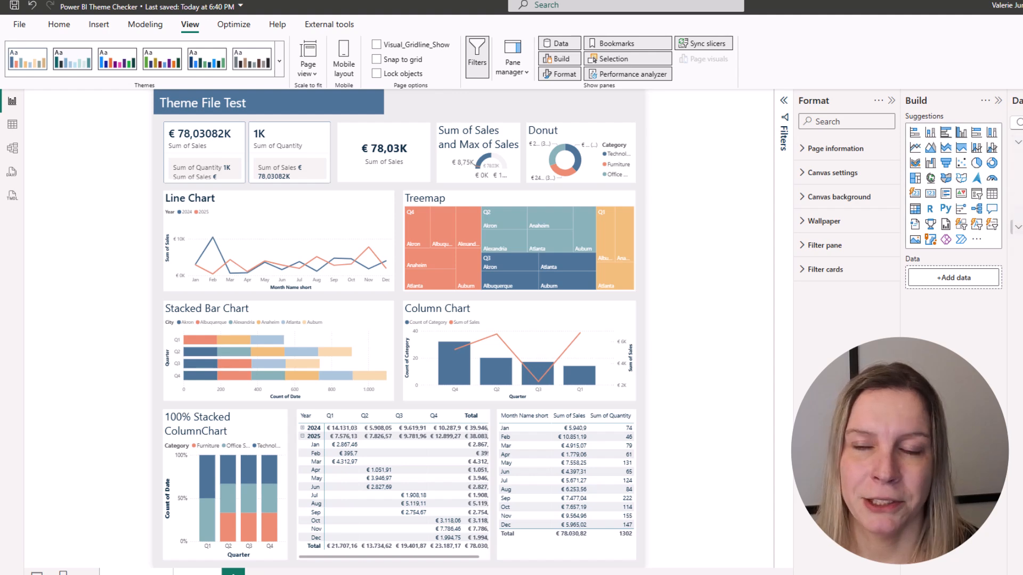
{"action": "mouse_move", "coordinate": [965, 294]}
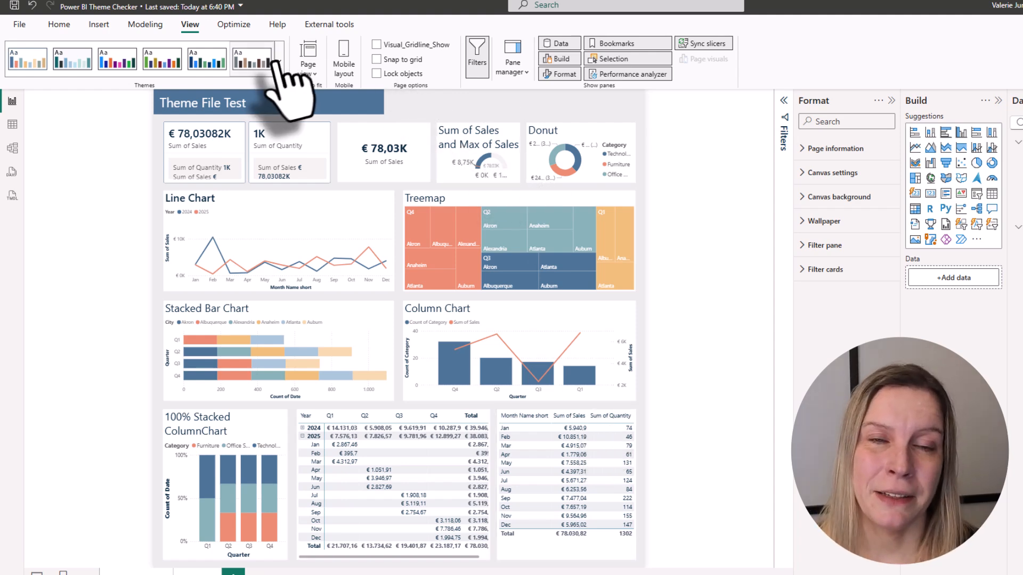
{"action": "left_click", "coordinate": [27, 59]}
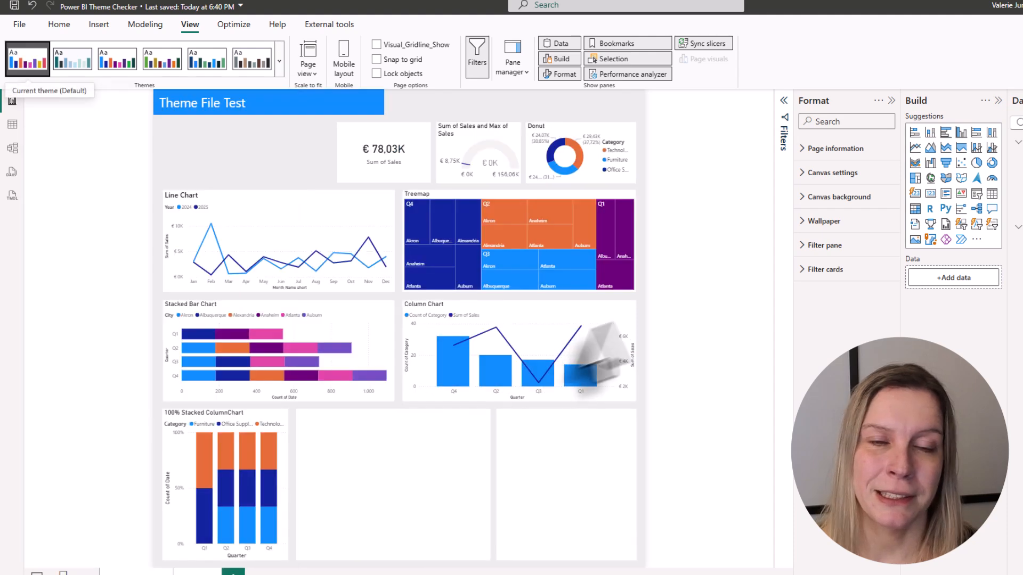